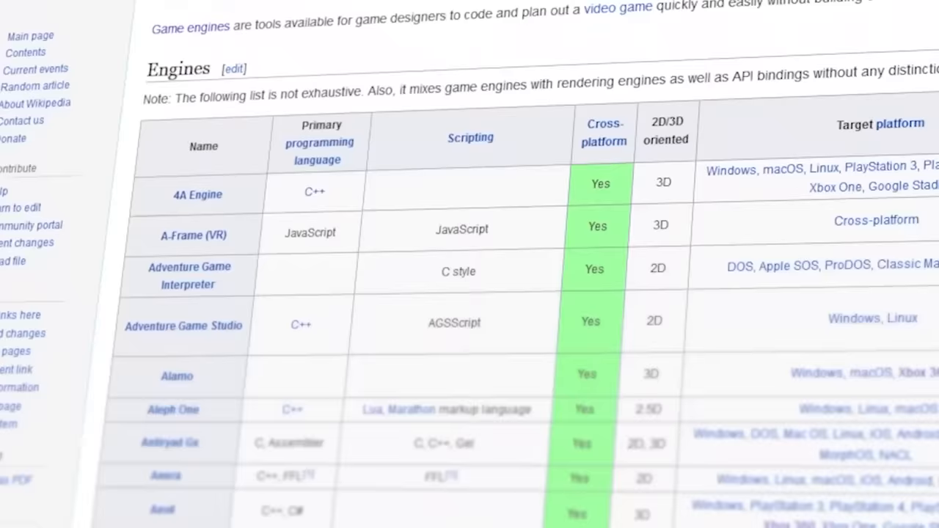
Open the NewSprite object's editor, which holds one empty animation, on its Properties tab.
{"action": "scroll", "scroll_direction": "down", "scroll_amount": 3}
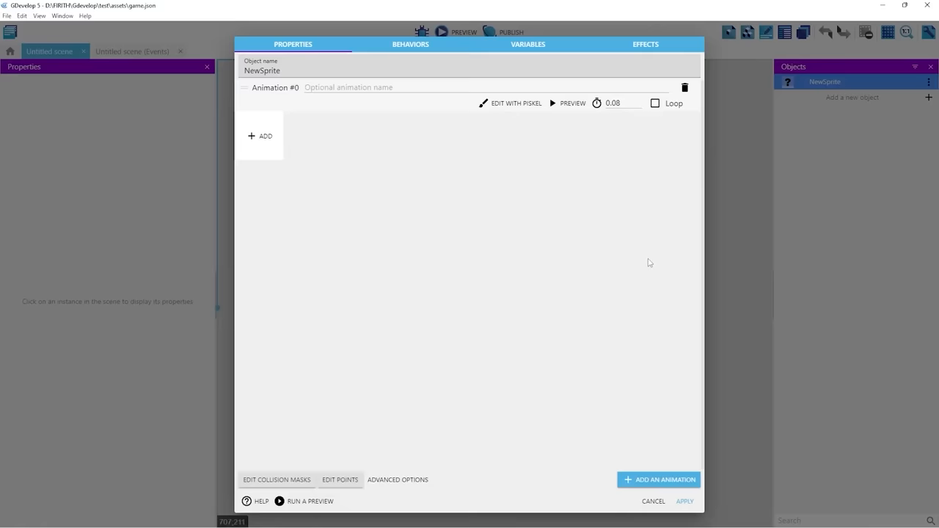
{"action": "left_click", "coordinate": [511, 102]}
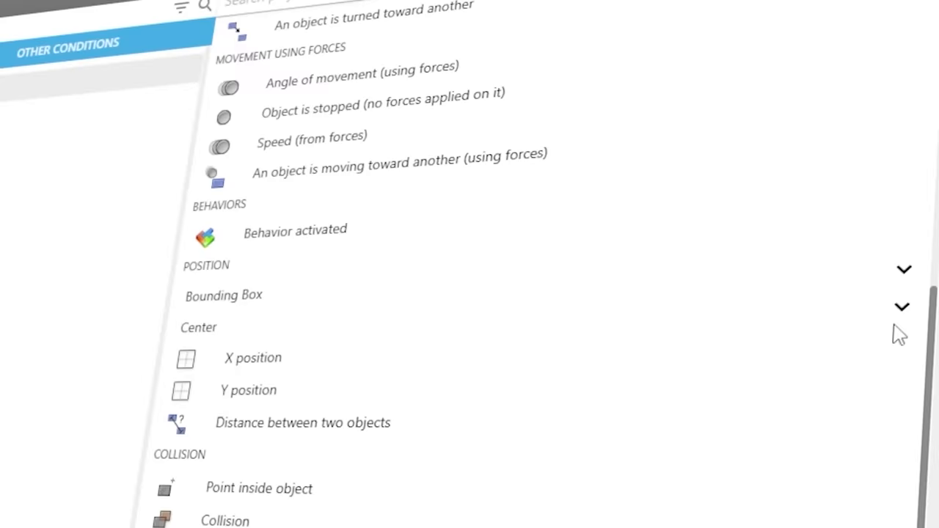
Scroll through the Duck's jump, left/right move, flip and DoubleJump events.
{"action": "scroll", "scroll_direction": "up", "scroll_amount": 3}
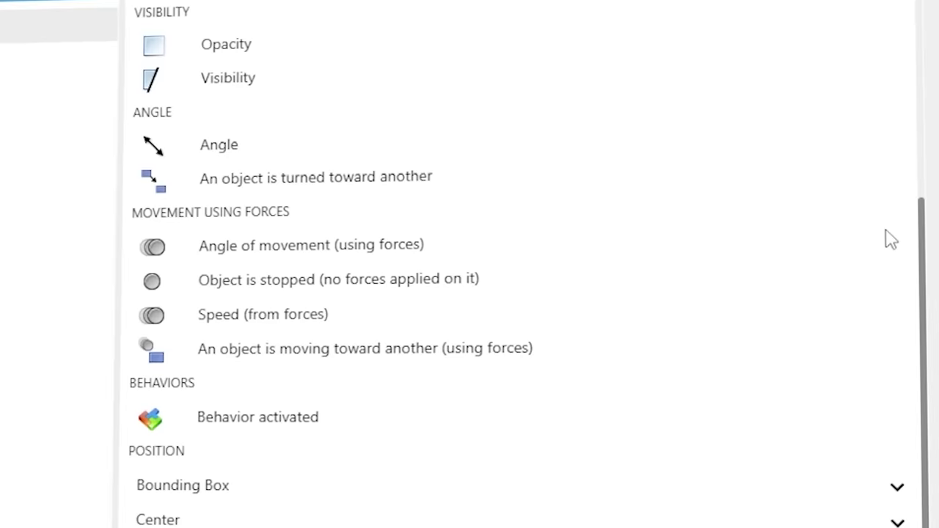
{"action": "scroll", "scroll_direction": "down", "scroll_amount": 3}
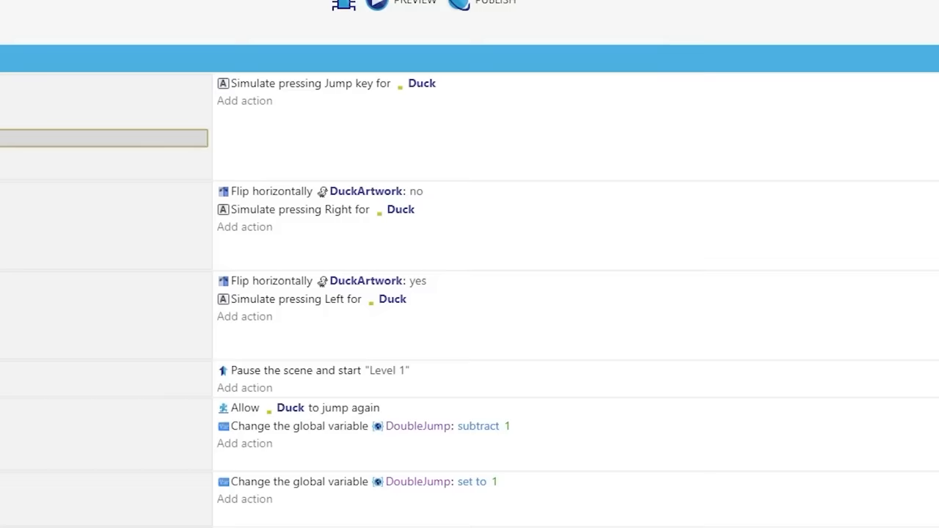
Run the DuckGame preview to play-test the key, spikes and door level.
{"action": "left_click", "coordinate": [376, 4]}
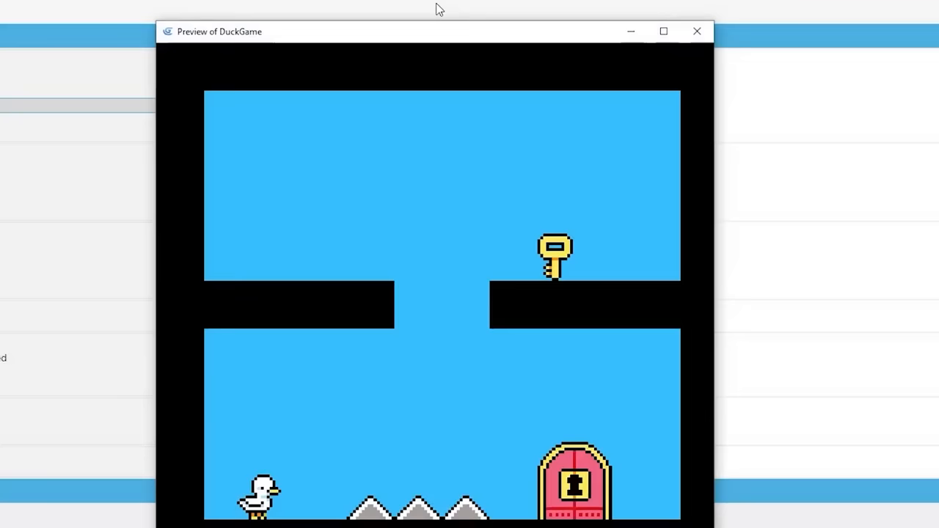
{"action": "left_click", "coordinate": [696, 31]}
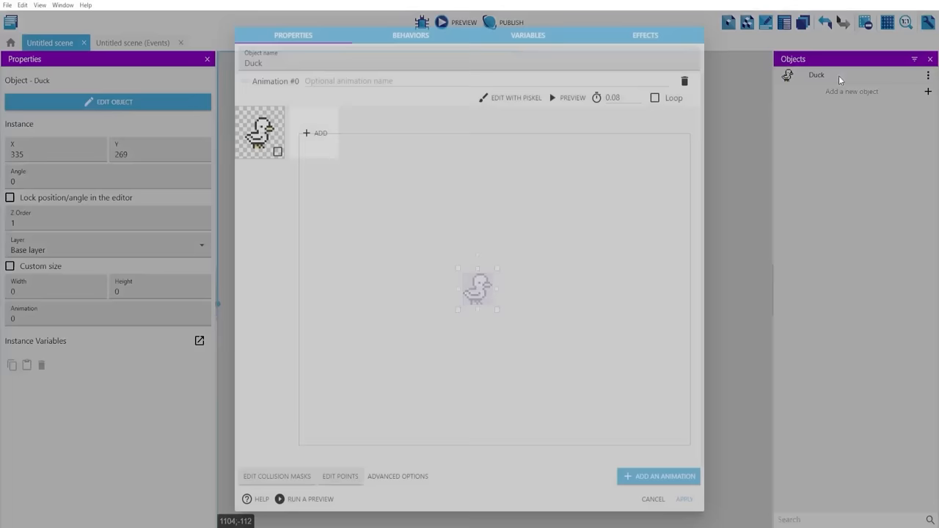
Apply the Duck's sprite and place a long, thin Block platform below the duck.
{"action": "left_click", "coordinate": [683, 499]}
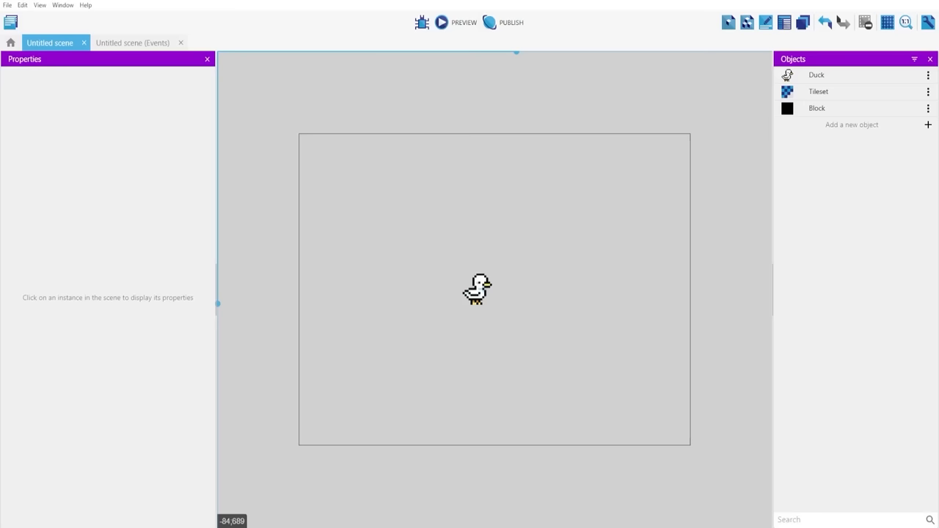
{"action": "left_click", "coordinate": [593, 355]}
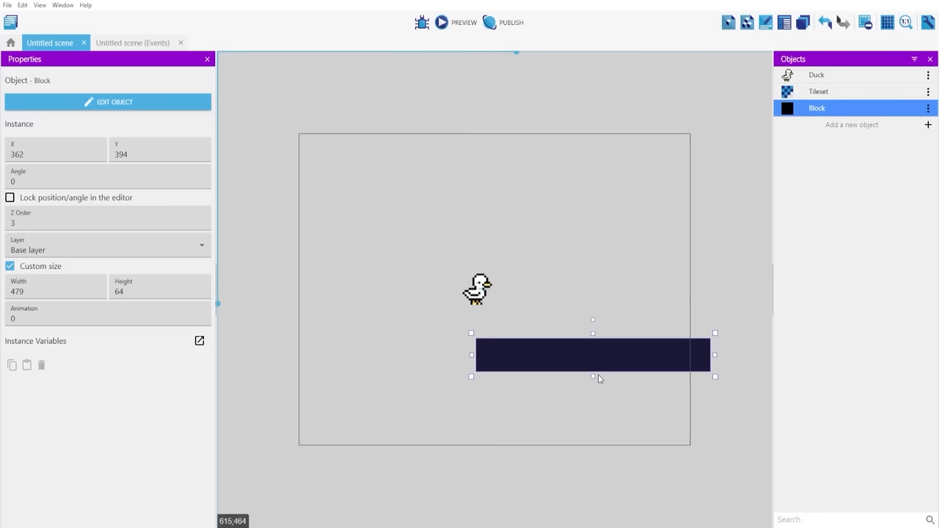
{"action": "left_click_drag", "start_coordinate": [593, 355], "coordinate": [485, 338]}
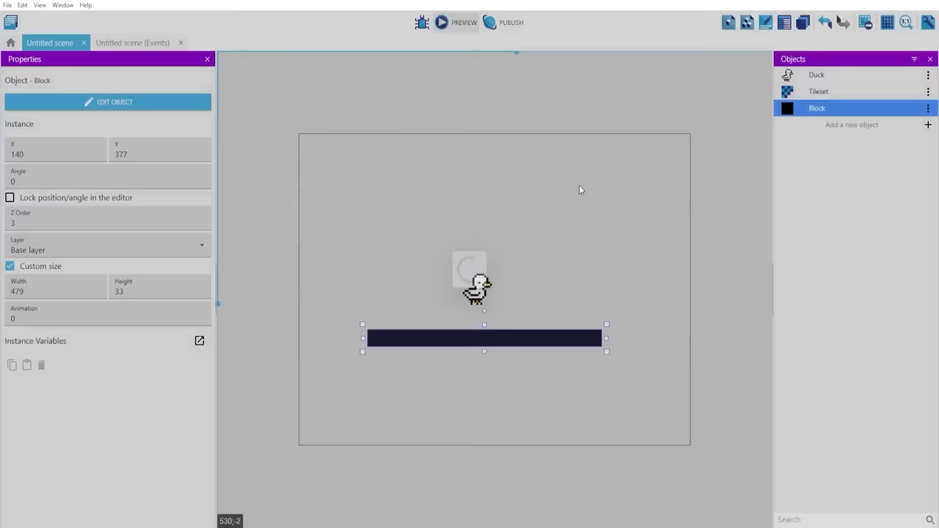
{"action": "left_click", "coordinate": [462, 22]}
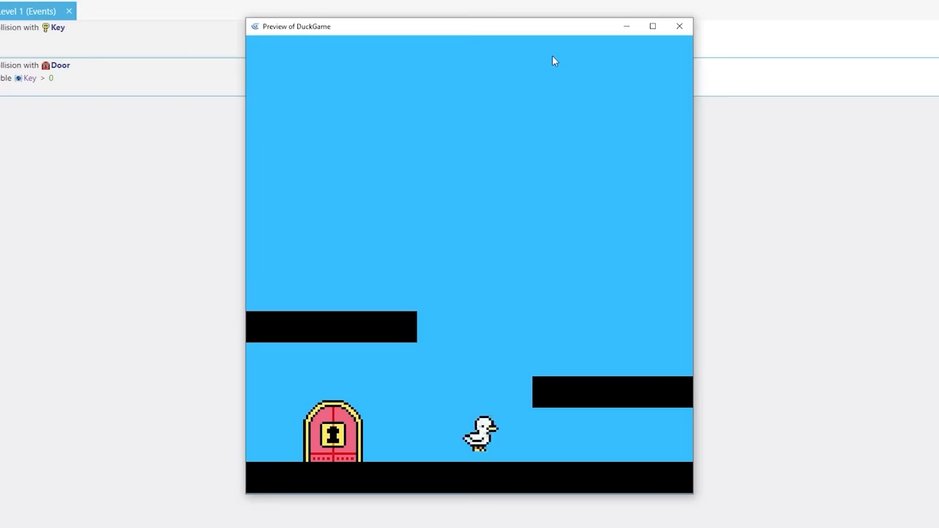
Add a Show DownButton action under the Collision with Door / Door is Unlocked event.
{"action": "left_click", "coordinate": [677, 26]}
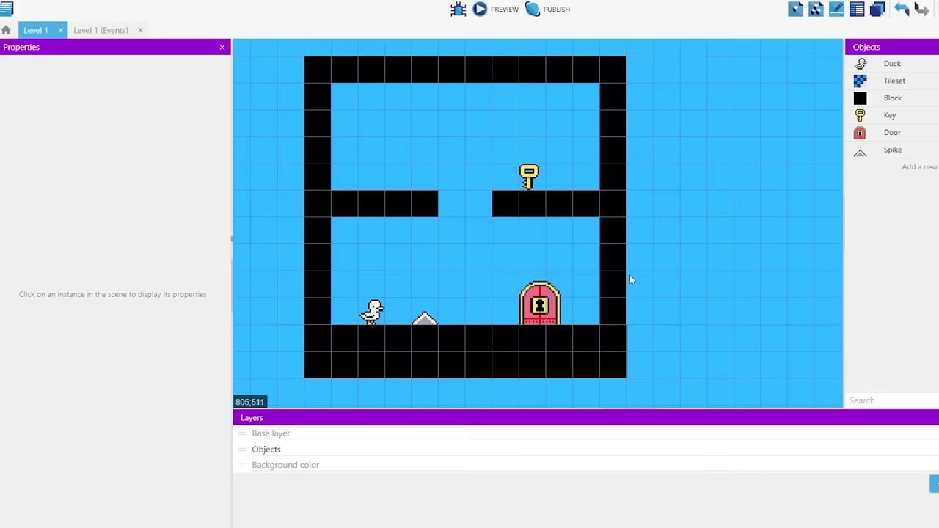
{"action": "left_click", "coordinate": [478, 9]}
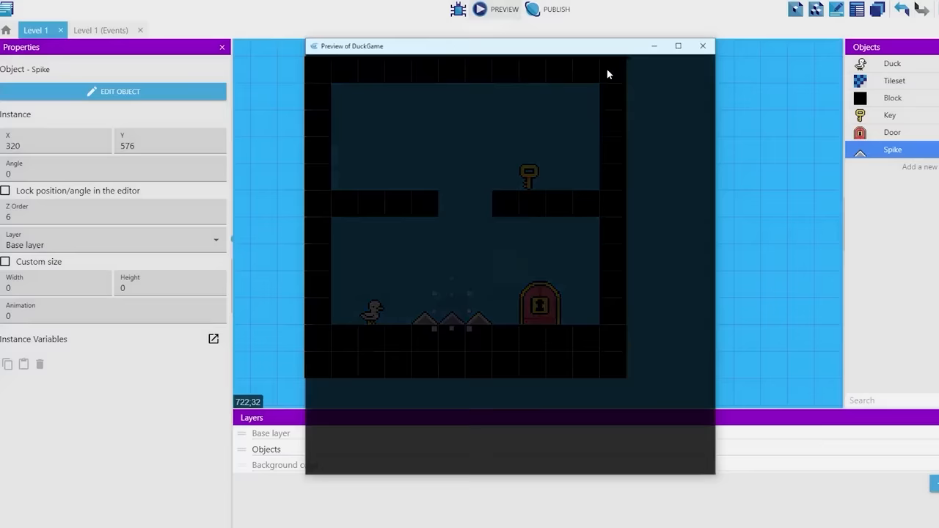
{"action": "left_click", "coordinate": [678, 46]}
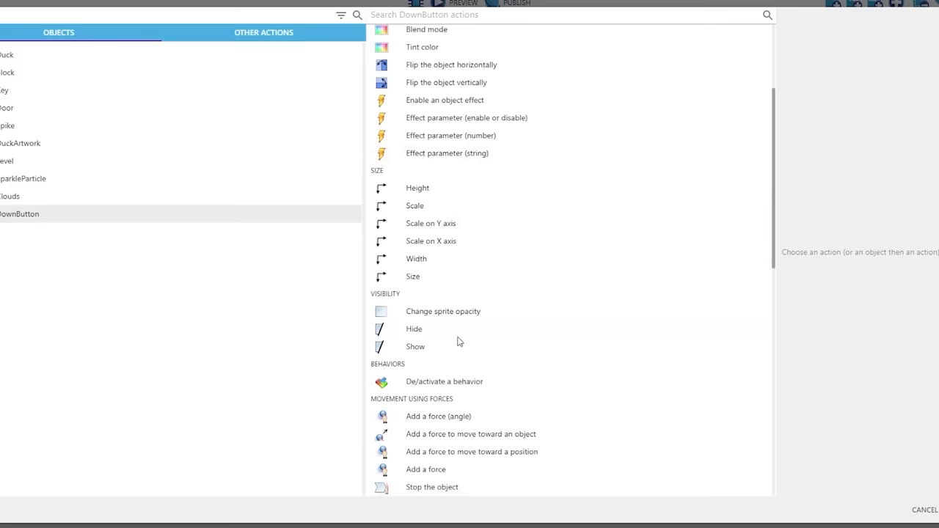
{"action": "left_click", "coordinate": [415, 346]}
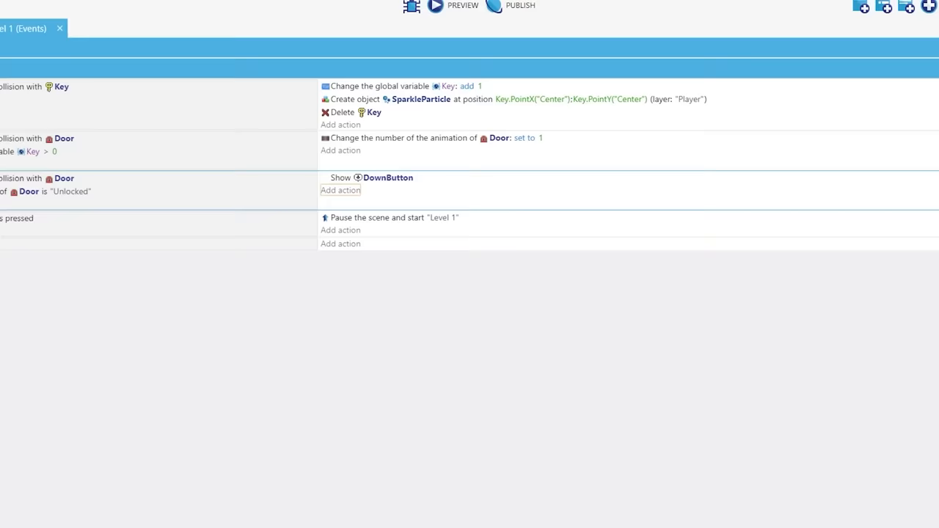
{"action": "left_click", "coordinate": [435, 5]}
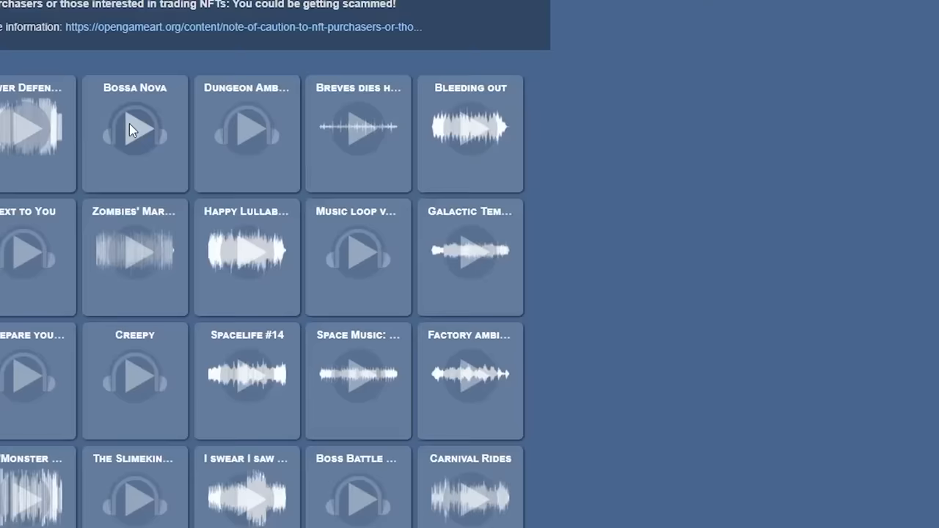
{"action": "scroll", "scroll_direction": "up", "scroll_amount": 3}
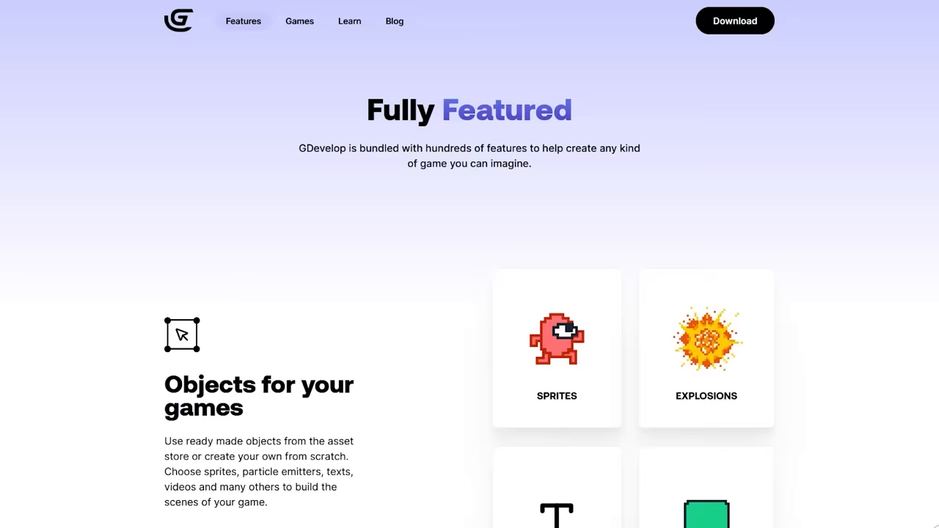
Browse GDevelop's Features and Learn tutorial videos, then open the GDevelop wiki.
{"action": "scroll", "scroll_direction": "down", "scroll_amount": 3}
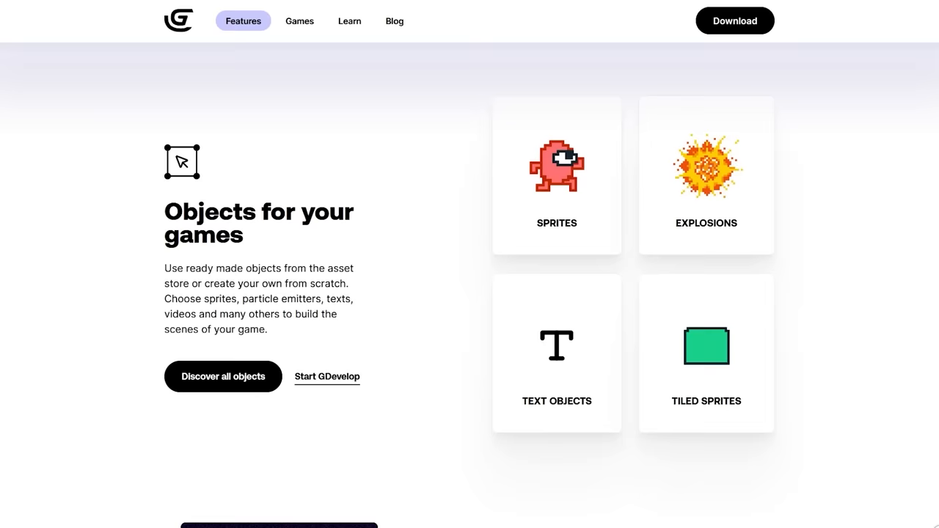
{"action": "left_click", "coordinate": [350, 21]}
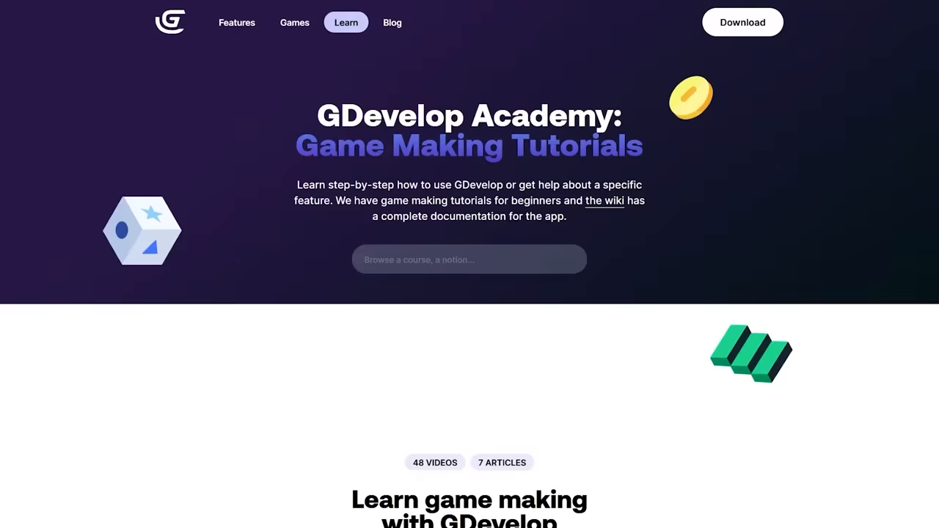
{"action": "scroll", "scroll_direction": "down", "scroll_amount": 3}
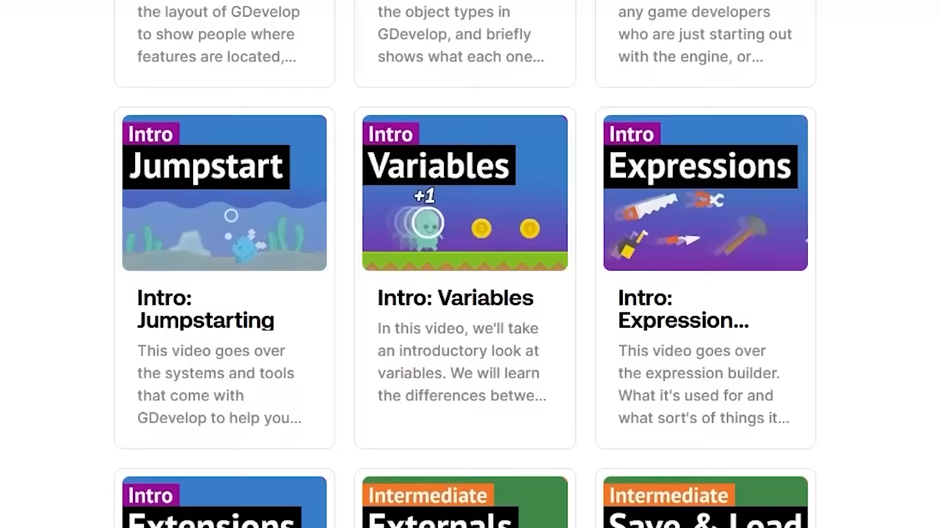
{"action": "scroll", "scroll_direction": "down", "scroll_amount": 3}
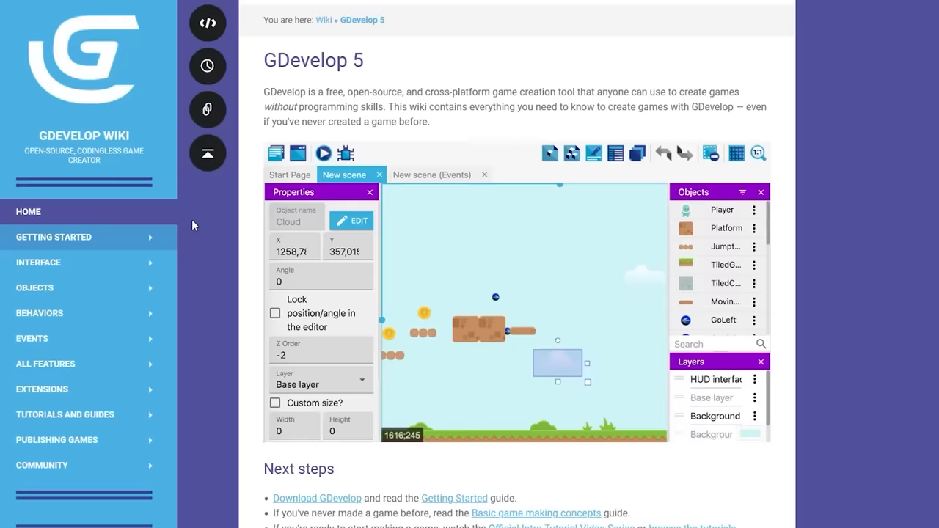
{"action": "left_click", "coordinate": [536, 512]}
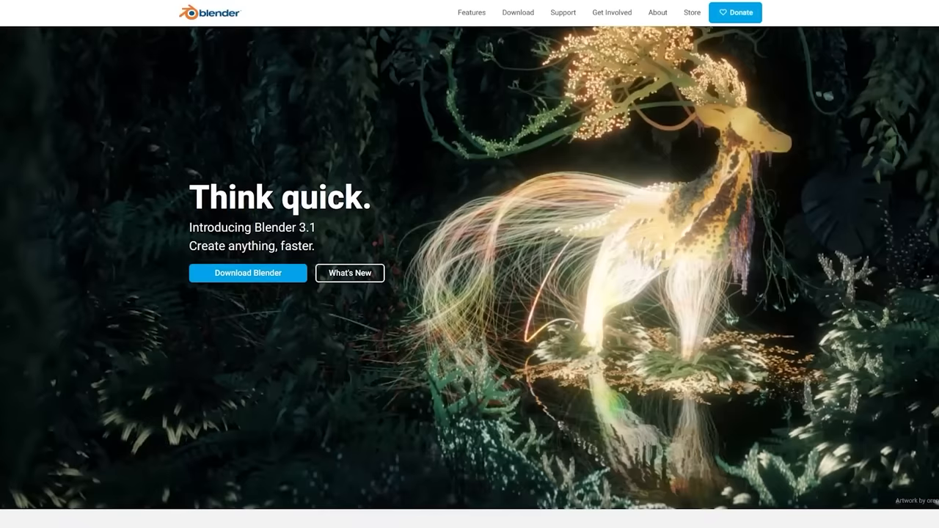
{"action": "scroll", "scroll_direction": "down", "scroll_amount": 3}
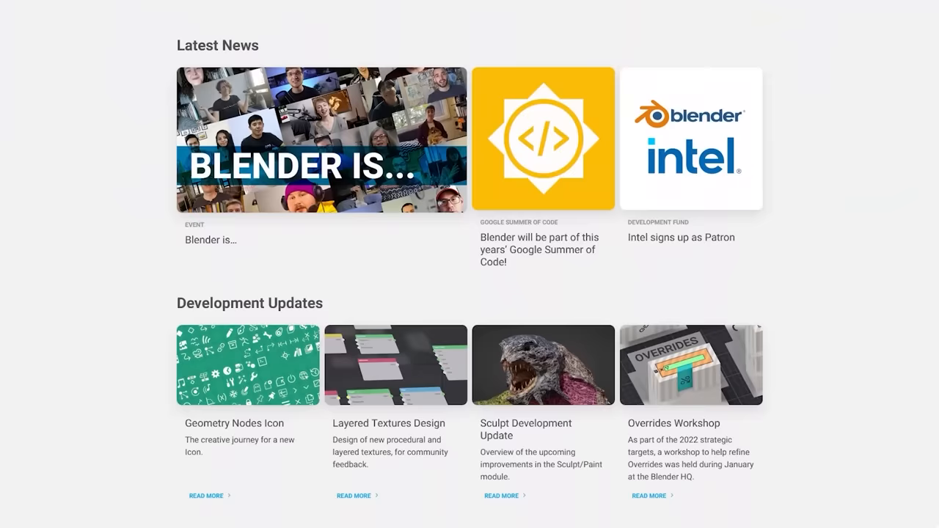